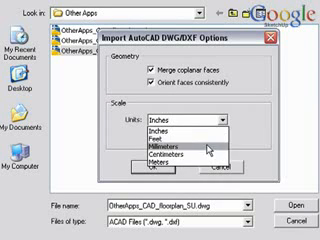
Confirm the import units and select the floor plan DWG file to import.
{"action": "left_click", "coordinate": [186, 138]}
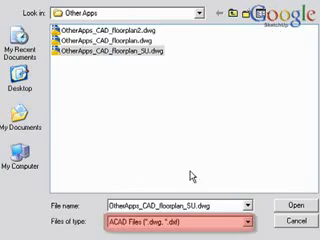
{"action": "left_click", "coordinate": [288, 194]}
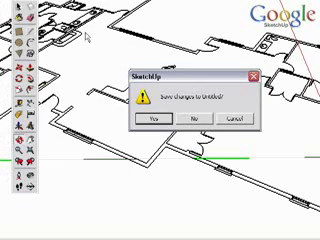
Discard the unsaved model and start a new File > Import.
{"action": "left_click", "coordinate": [188, 118]}
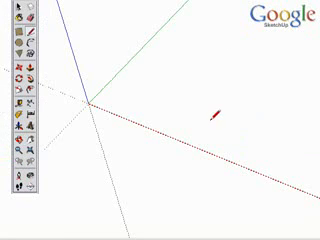
{"action": "left_click", "coordinate": [16, 4]}
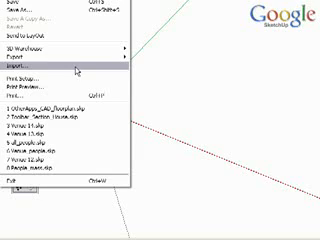
{"action": "left_click", "coordinate": [20, 72]}
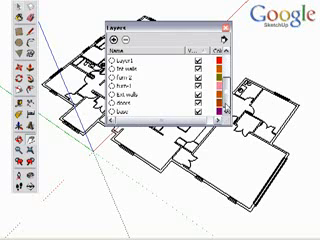
Remove the imported CAD layers, leaving Layer0, and add a new layer.
{"action": "scroll", "scroll_direction": "down", "scroll_amount": 3}
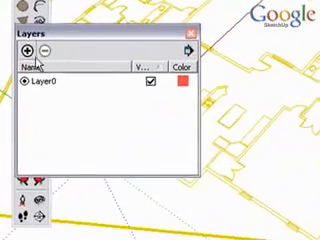
{"action": "left_click", "coordinate": [20, 48]}
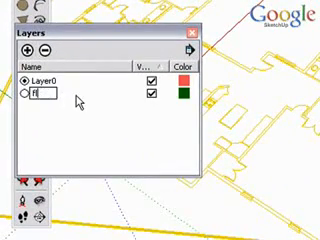
Name the new layer 'floorplan'.
{"action": "type", "text": "floorplan"}
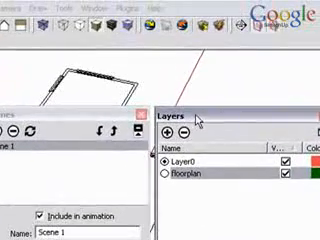
Add a second scene and name it 'Floorplan Off'.
{"action": "left_click", "coordinate": [100, 8]}
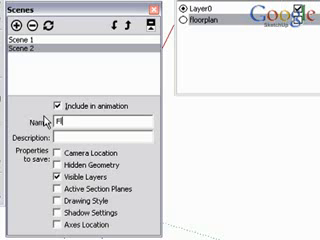
{"action": "type", "text": "Floorplan Off"}
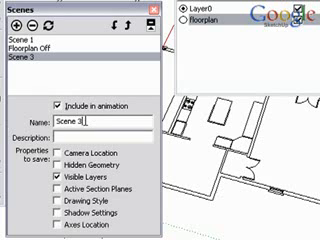
Name the third scene 'Floorplan On'.
{"action": "type", "text": "Floorplan O"}
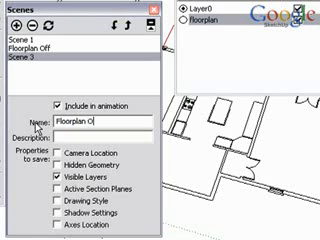
{"action": "type", "text": "n"}
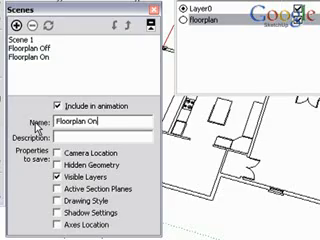